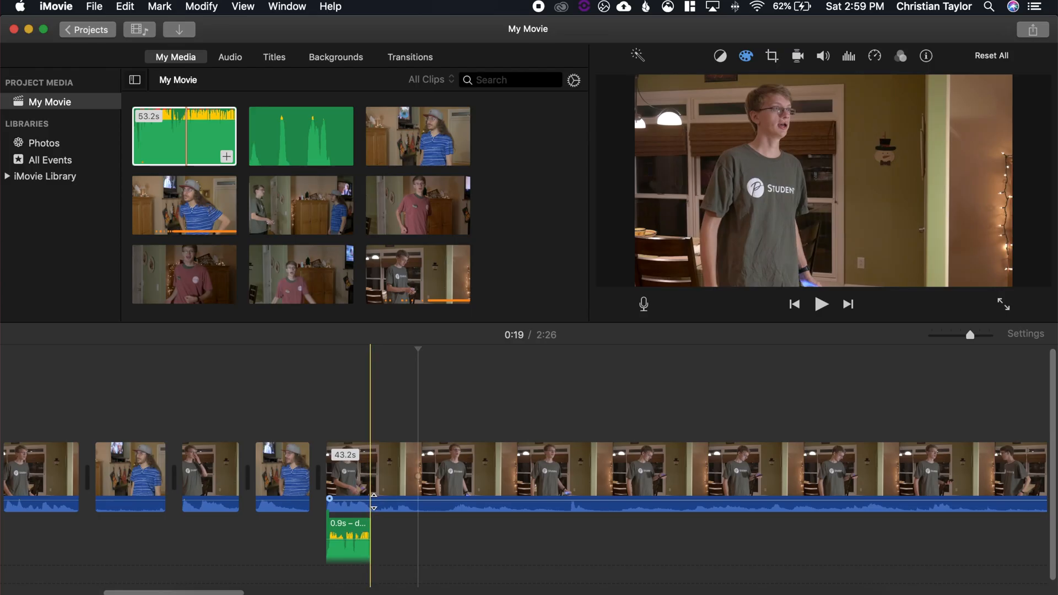
Step: Detach the audio from the long clip in the timeline via its context menu
right_click(439, 472)
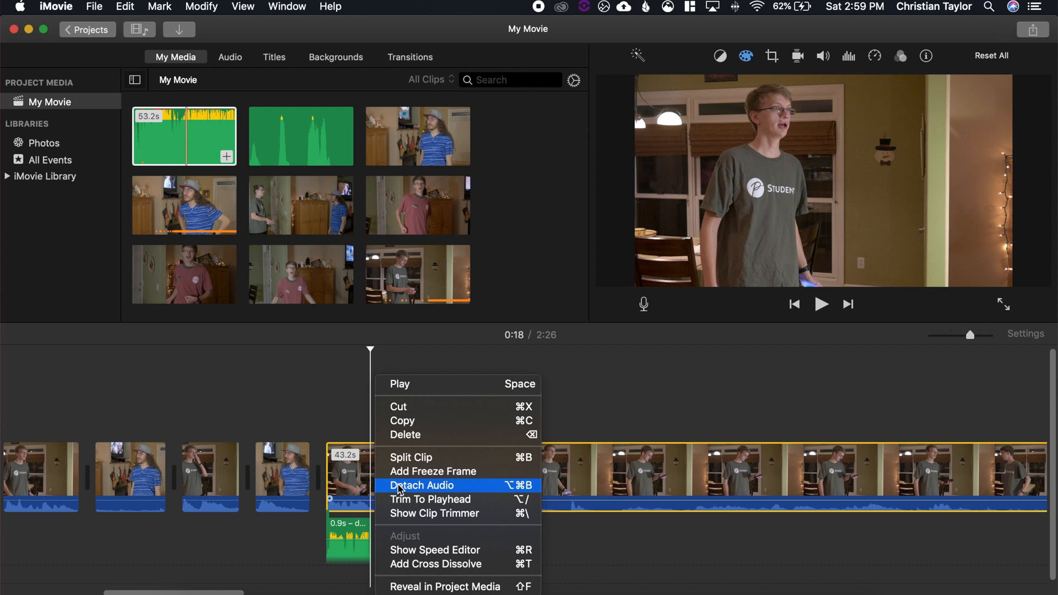
left_click(421, 485)
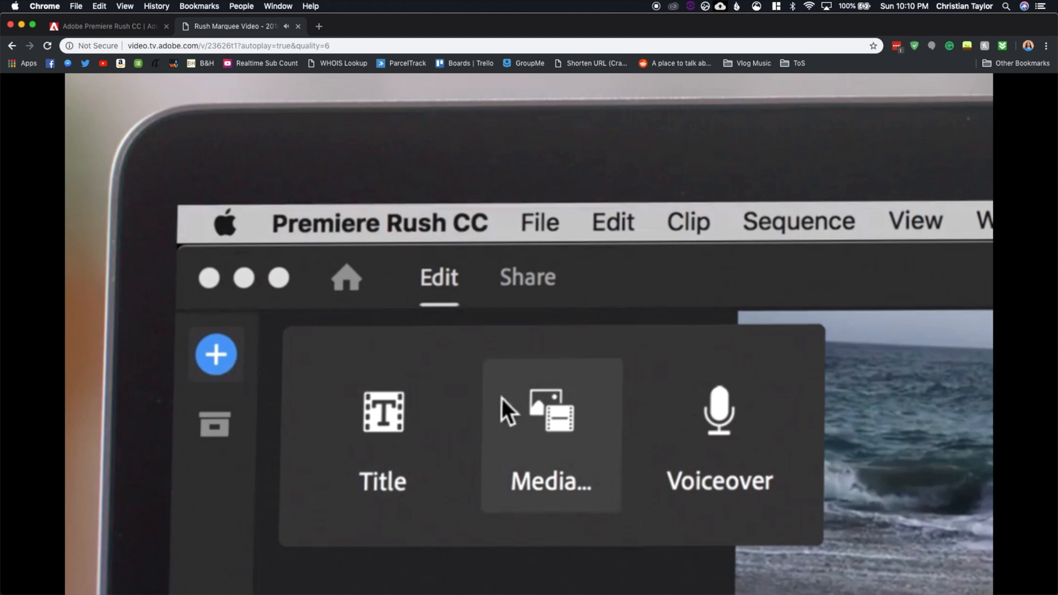
Step: Play the Premiere Rush demo video in the browser, showing its media import panel with two beach clips
left_click(551, 411)
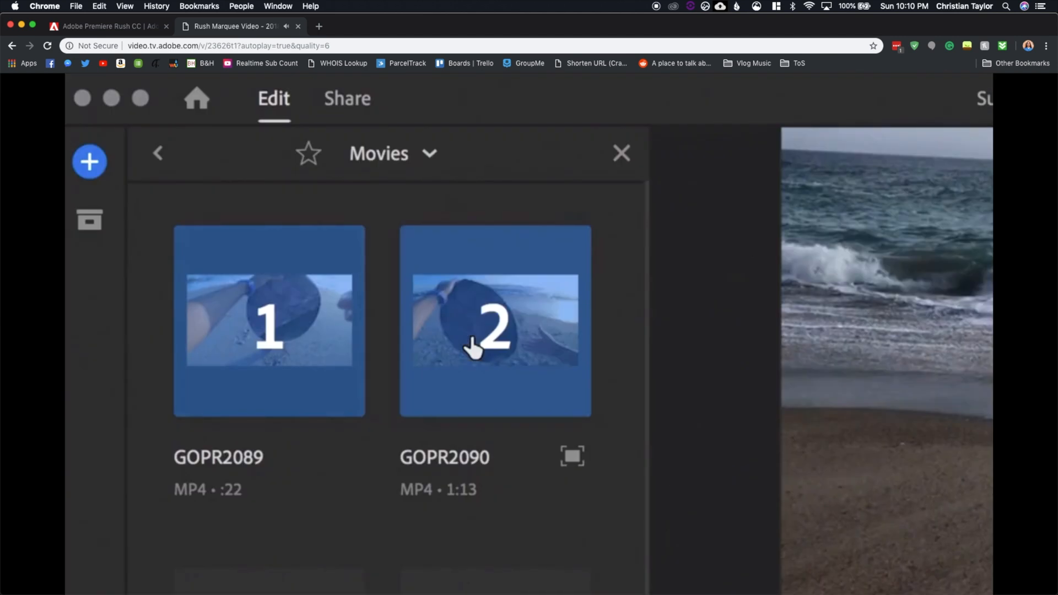